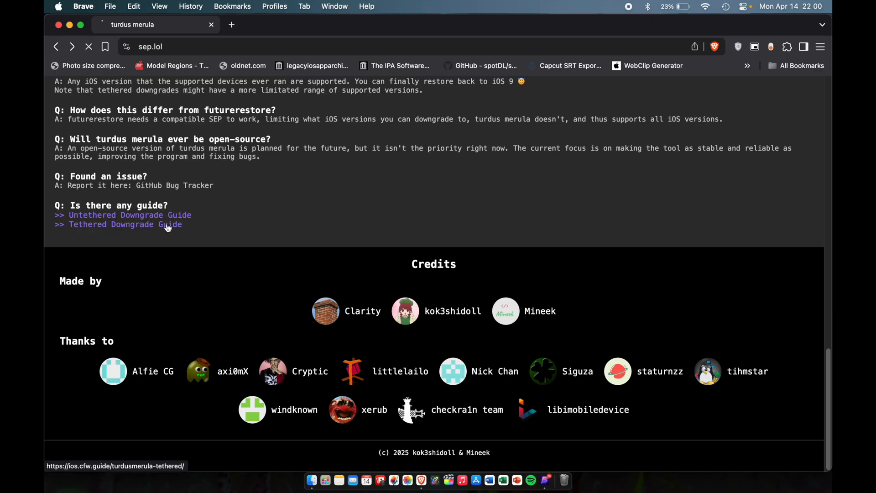
View the Tethered Downgrade Guide from sep.lol and reach the 'Using turdus merula' section
left_click(129, 225)
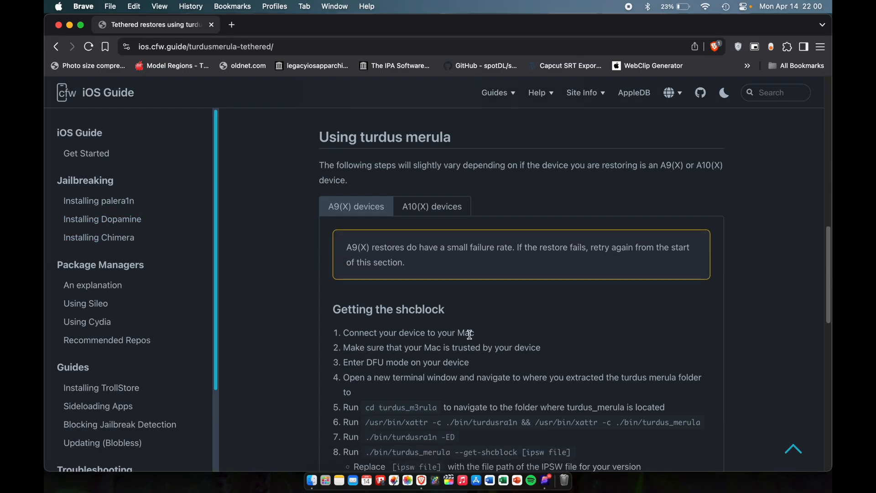
scroll("down", 3)
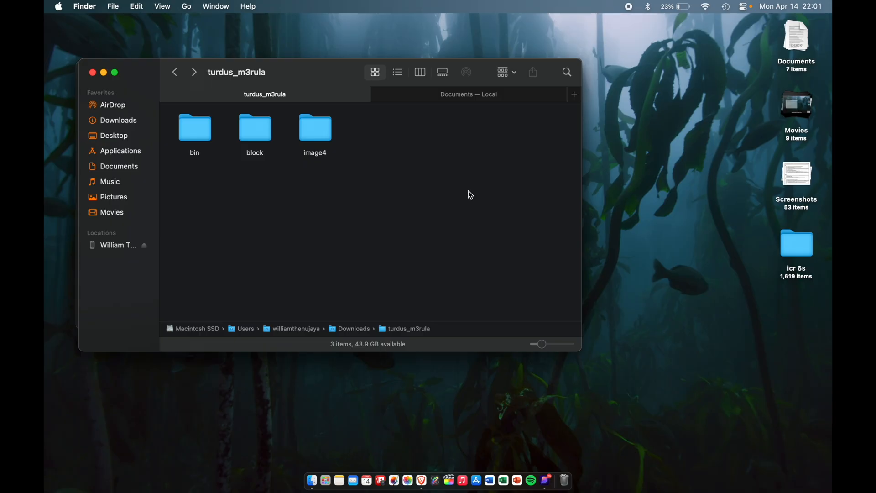
Start a new Terminal window and begin the cd command into the turdus_m3rula folder
left_click(550, 479)
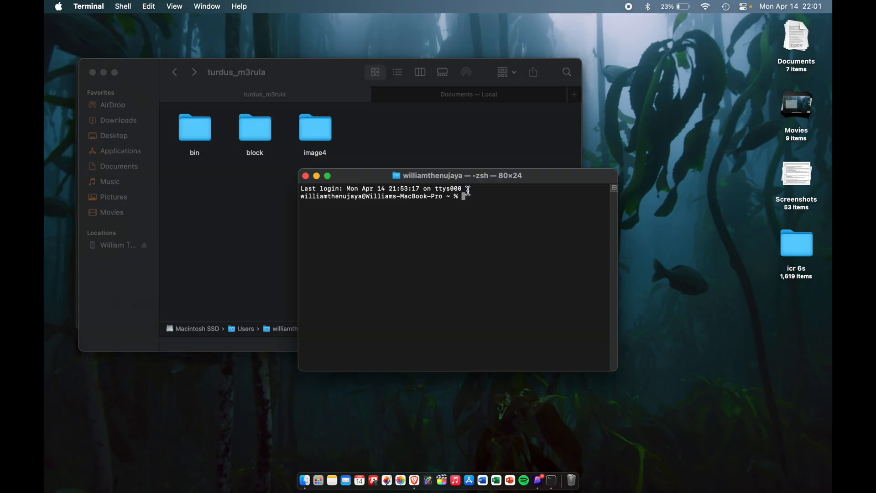
type("cd")
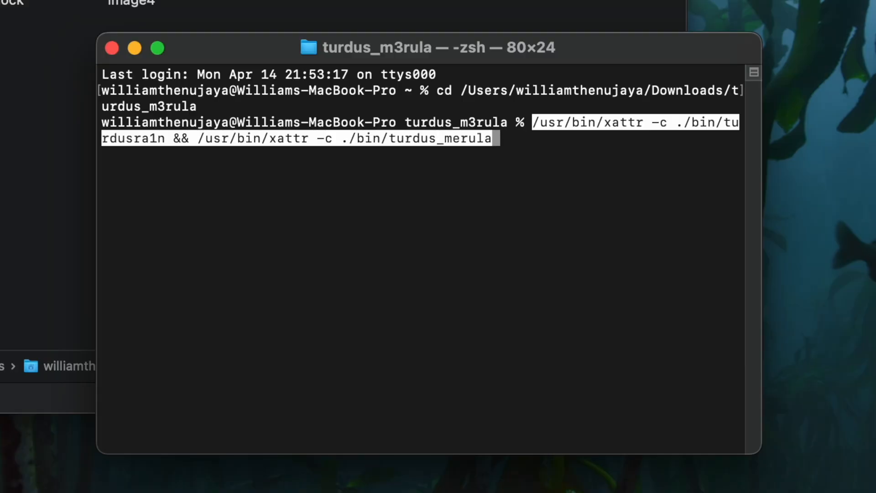
Run the xattr -c clear on turdusra1n and turdus_merula, then enter ./bin/turdusra1n -ED
key("Return")
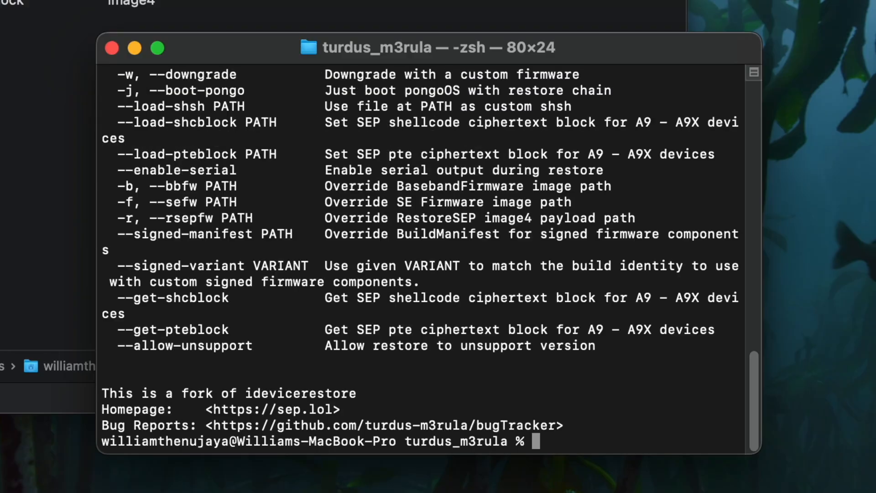
type("./bin")
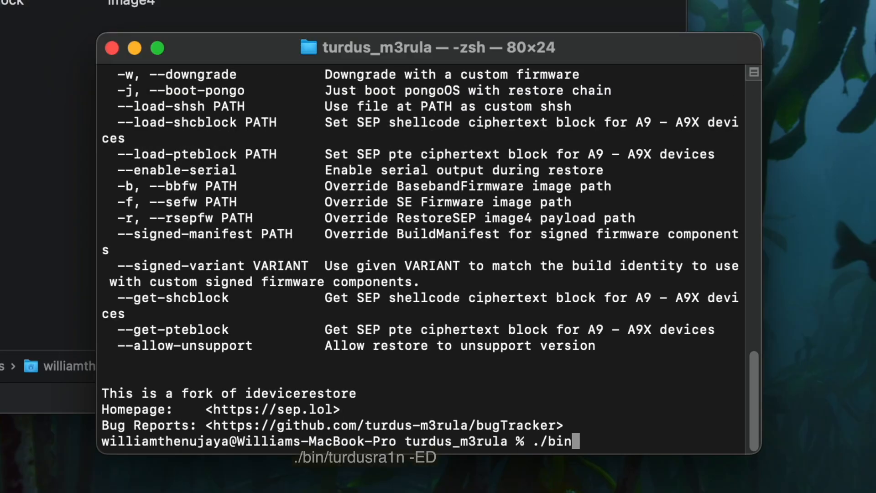
type("/turdusra1n -")
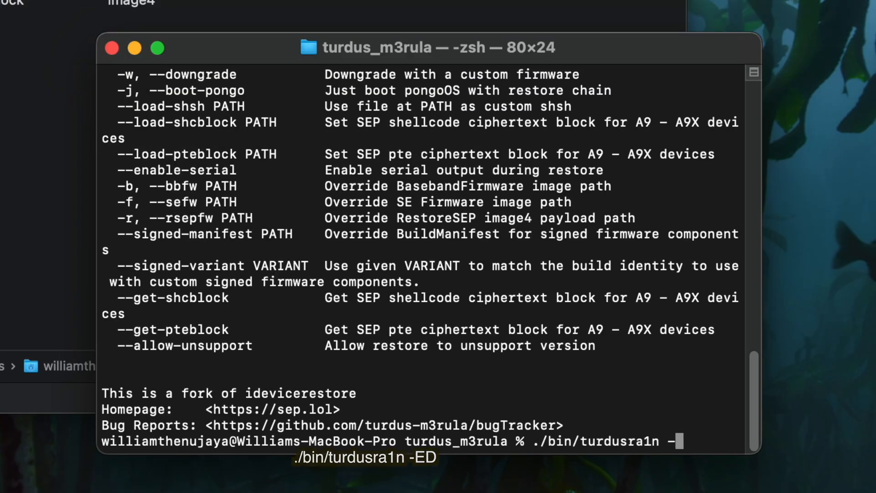